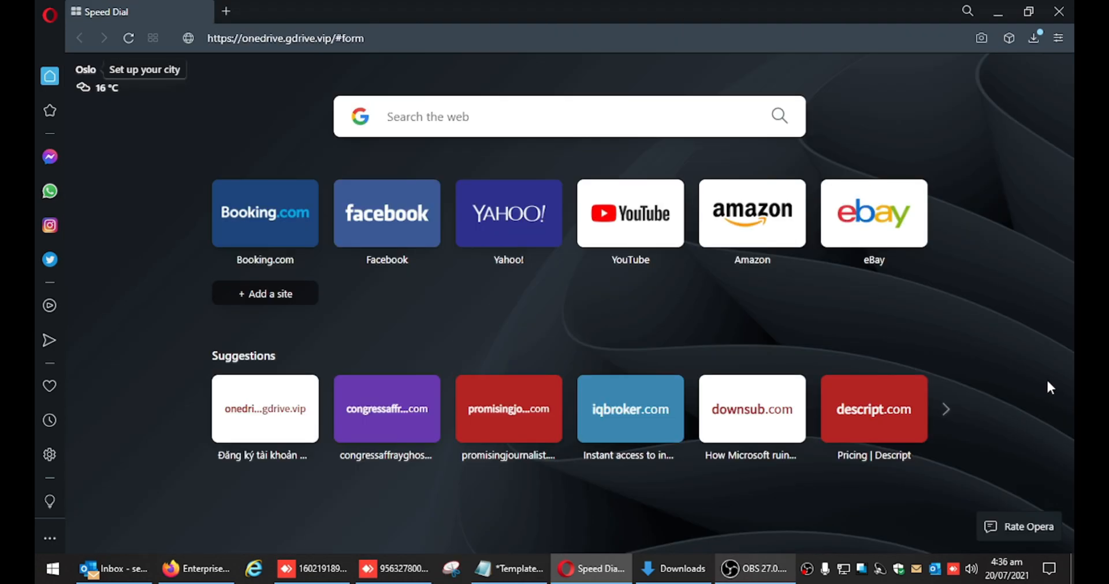
Step: Load the onedrive.gdrive.vip free 5TB OneDrive registration site from the Speed Dial tile
{"action": "left_click", "coordinate": [285, 38]}
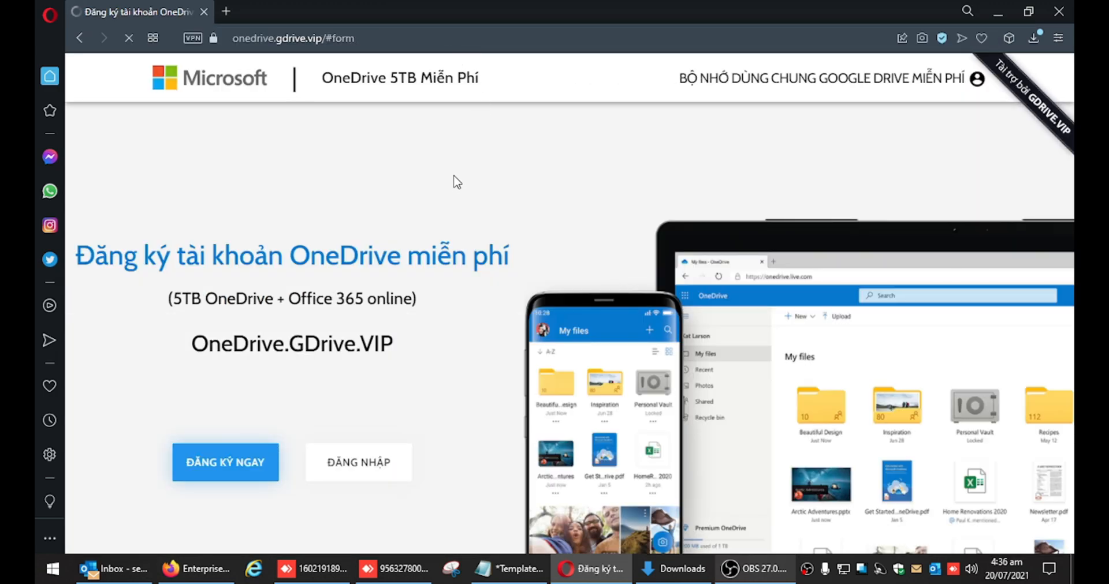
{"action": "left_click", "coordinate": [224, 462]}
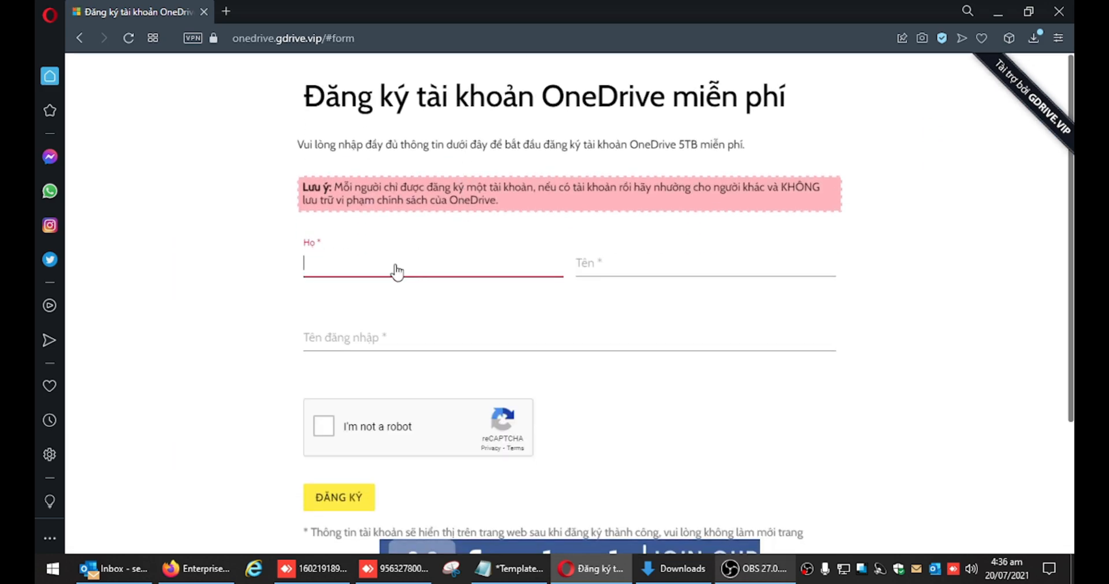
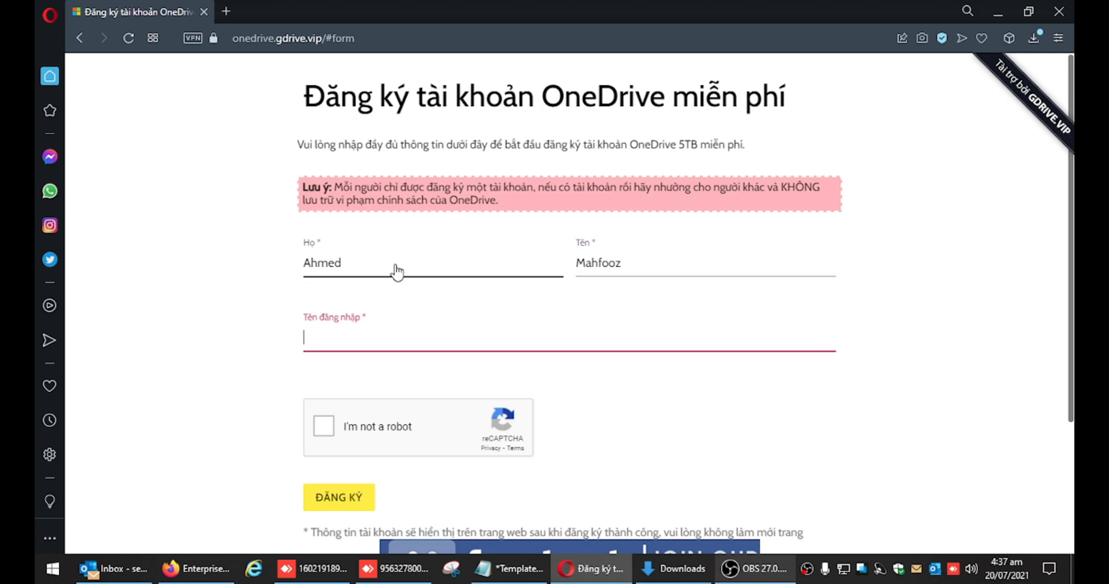
{"action": "type", "text": "92m"}
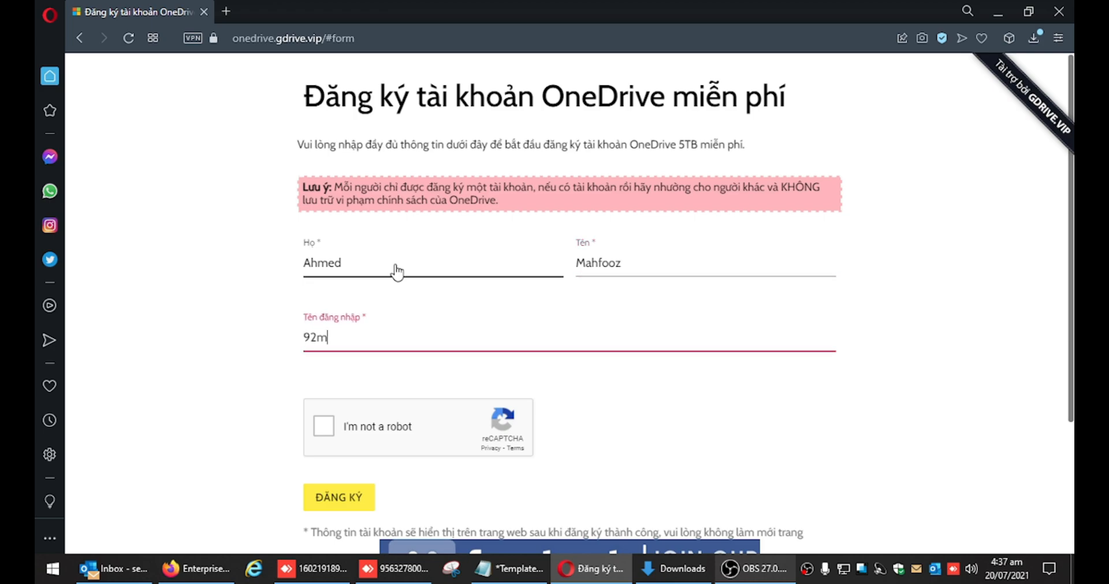
{"action": "type", "text": "ahfooz"}
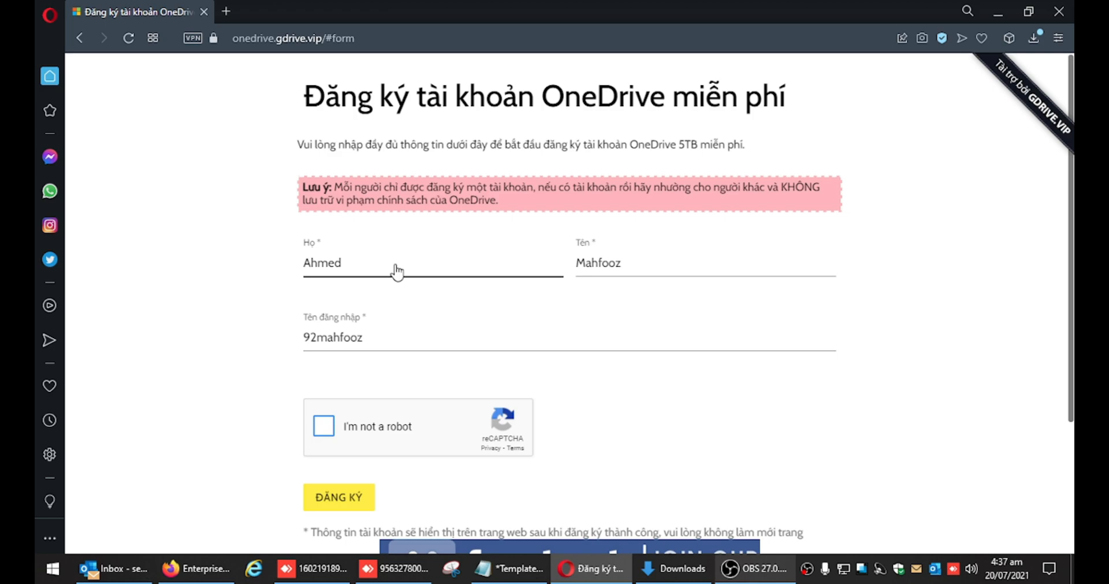
Step: Pass the I'm not a robot check by selecting the crosswalk square and verifying
{"action": "left_click", "coordinate": [324, 426]}
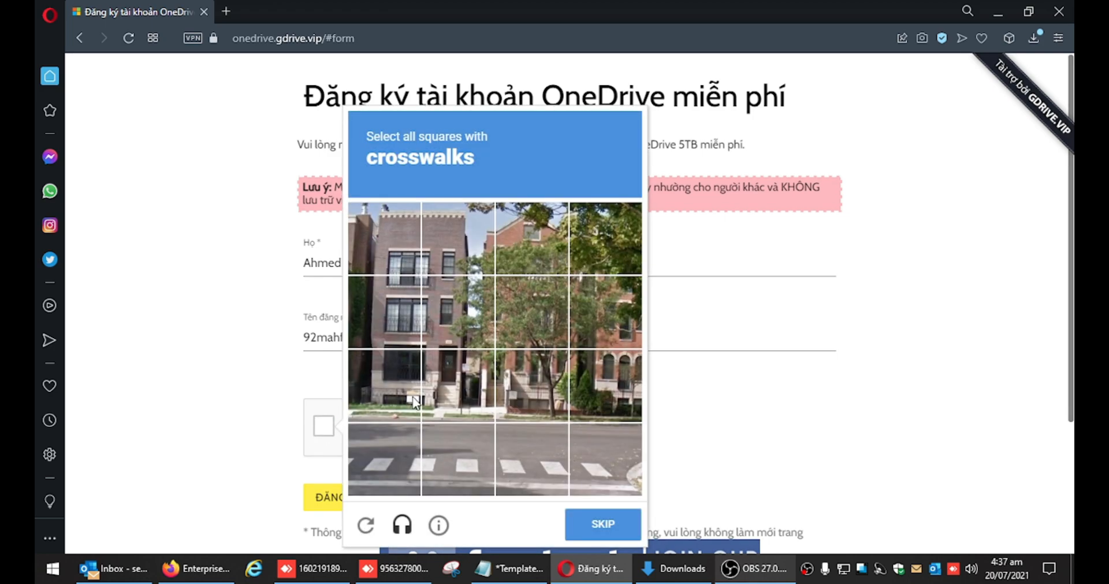
{"action": "left_click", "coordinate": [384, 459]}
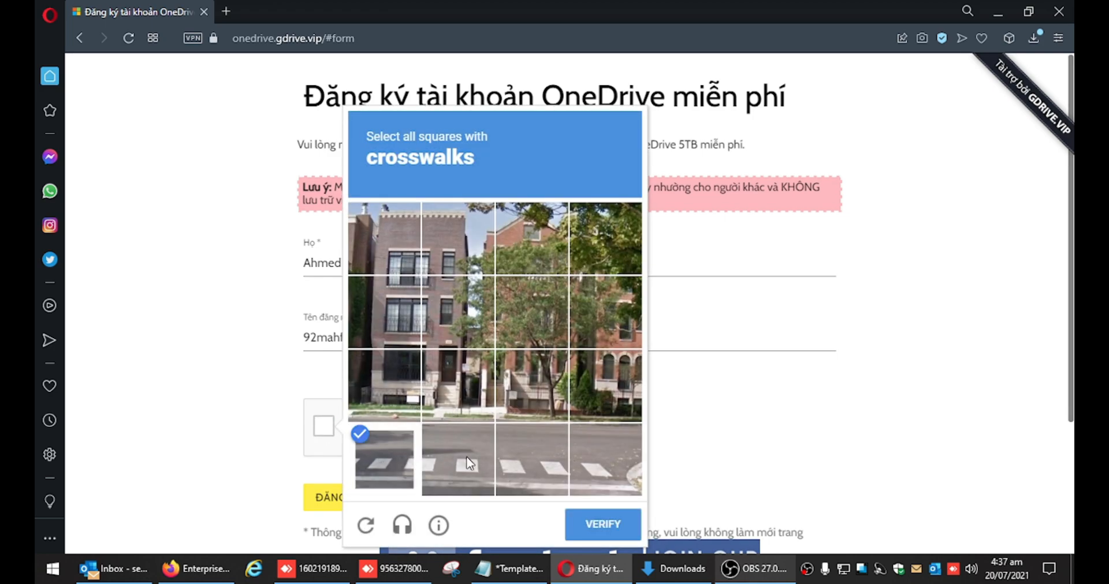
{"action": "left_click", "coordinate": [602, 524]}
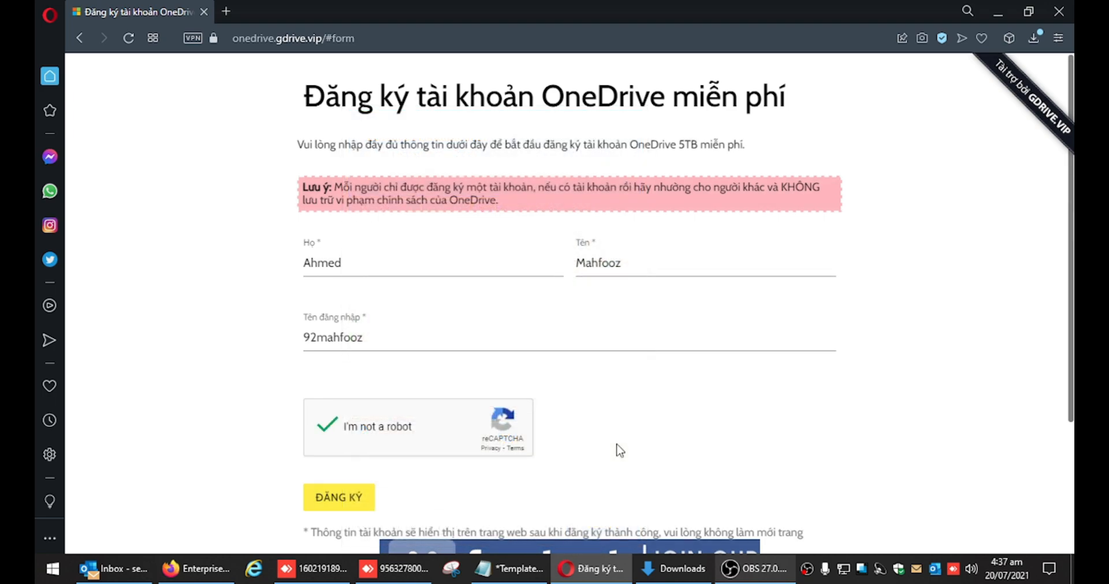
Step: Submit the registration with ĐĂNG KÝ and confirm account creation with XÁC NHẬN
{"action": "scroll", "scroll_direction": "down", "scroll_amount": 3}
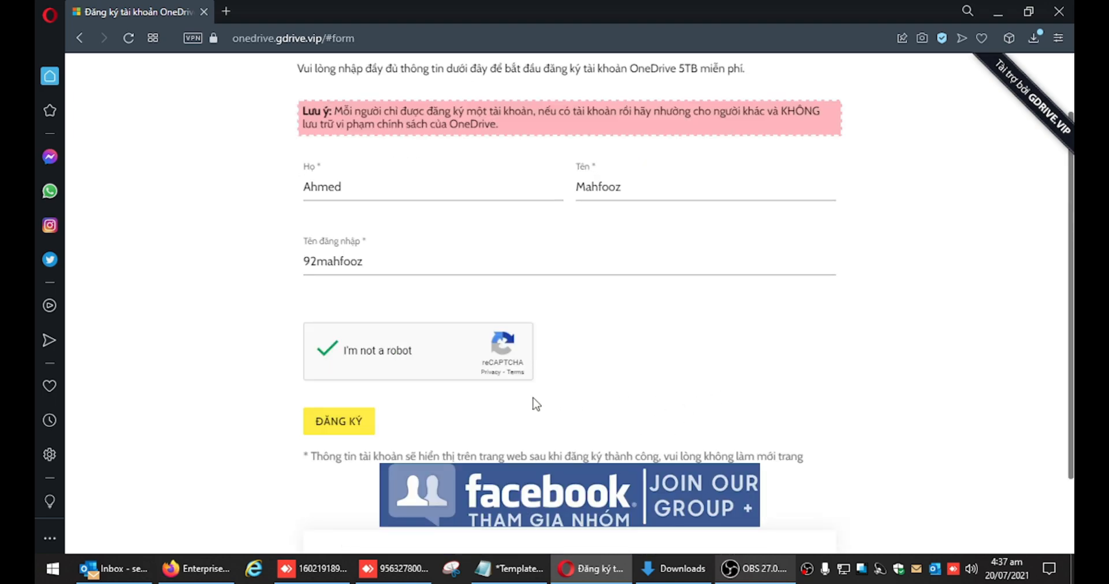
{"action": "left_click", "coordinate": [338, 421]}
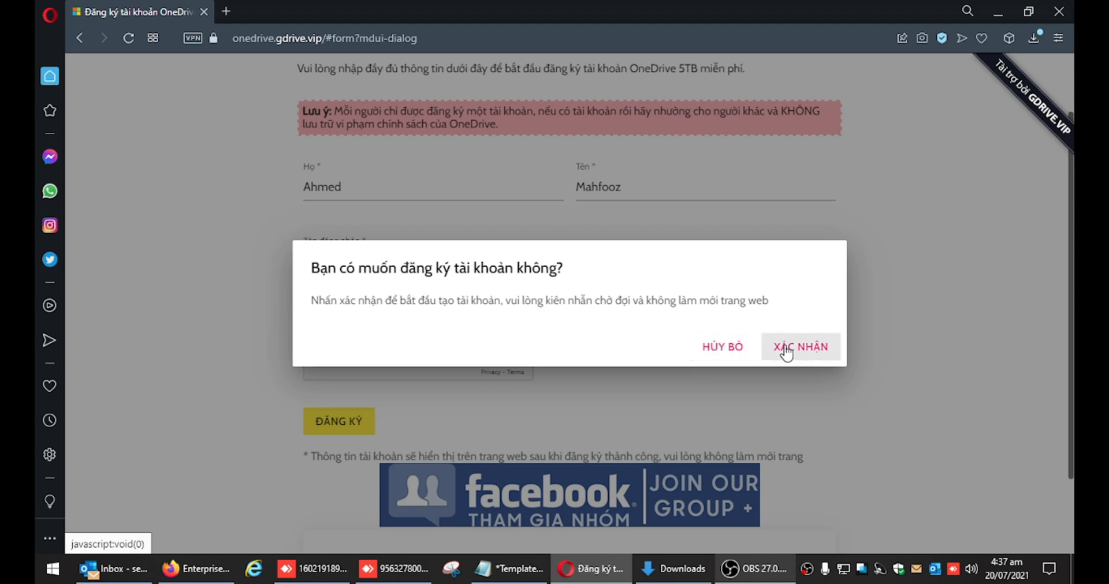
{"action": "left_click", "coordinate": [799, 347]}
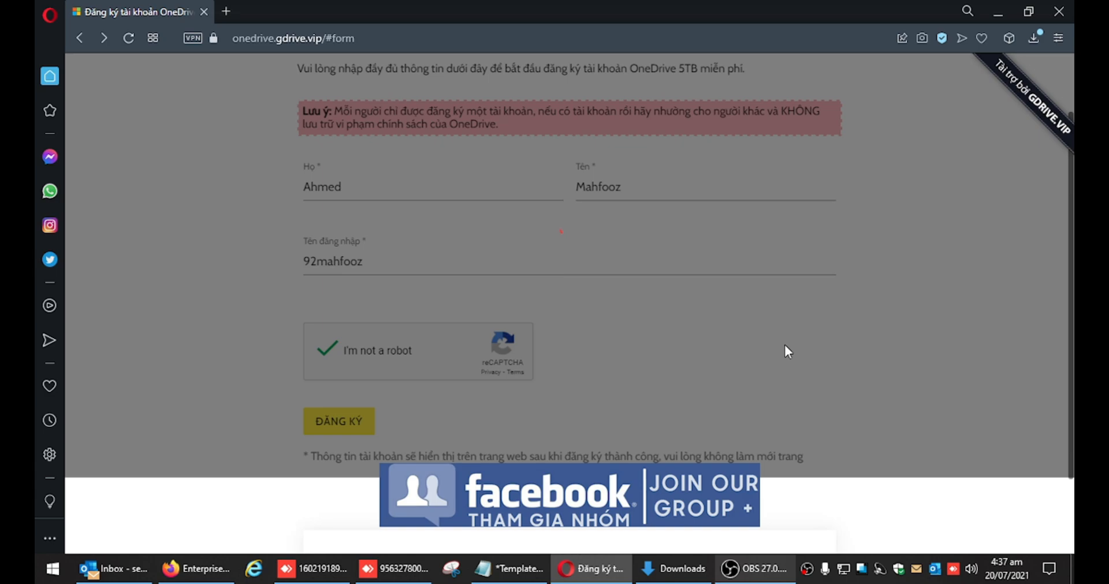
{"action": "left_click", "coordinate": [339, 421]}
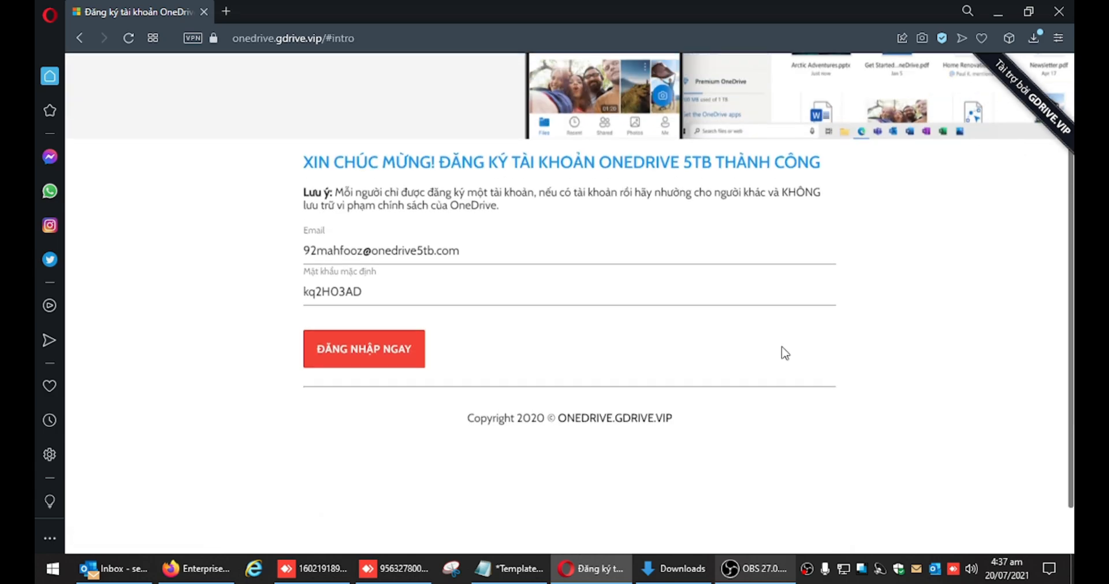
{"action": "scroll", "scroll_direction": "up", "scroll_amount": 3}
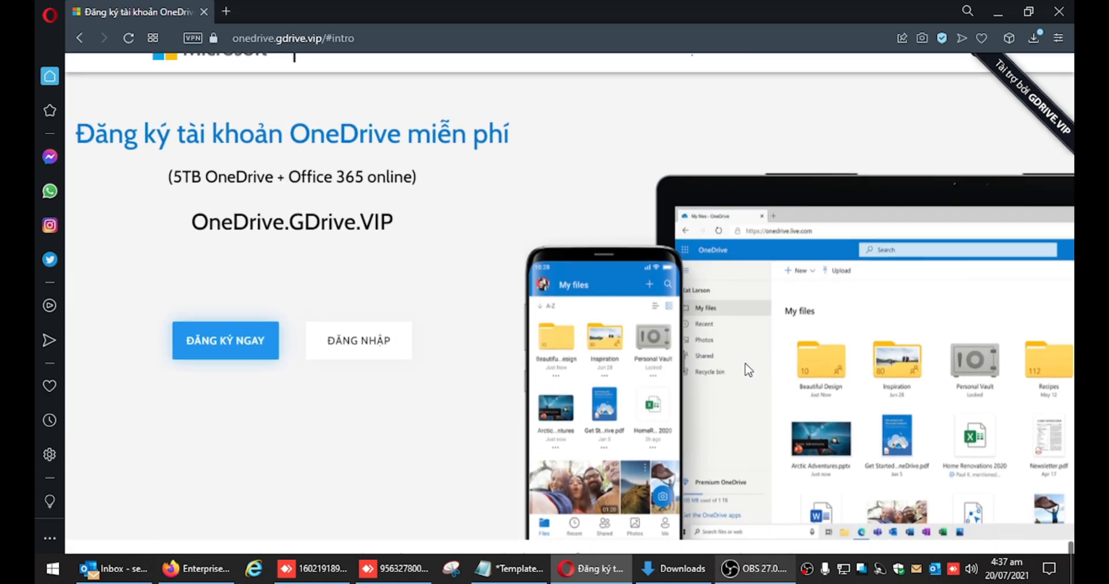
{"action": "left_click", "coordinate": [224, 340]}
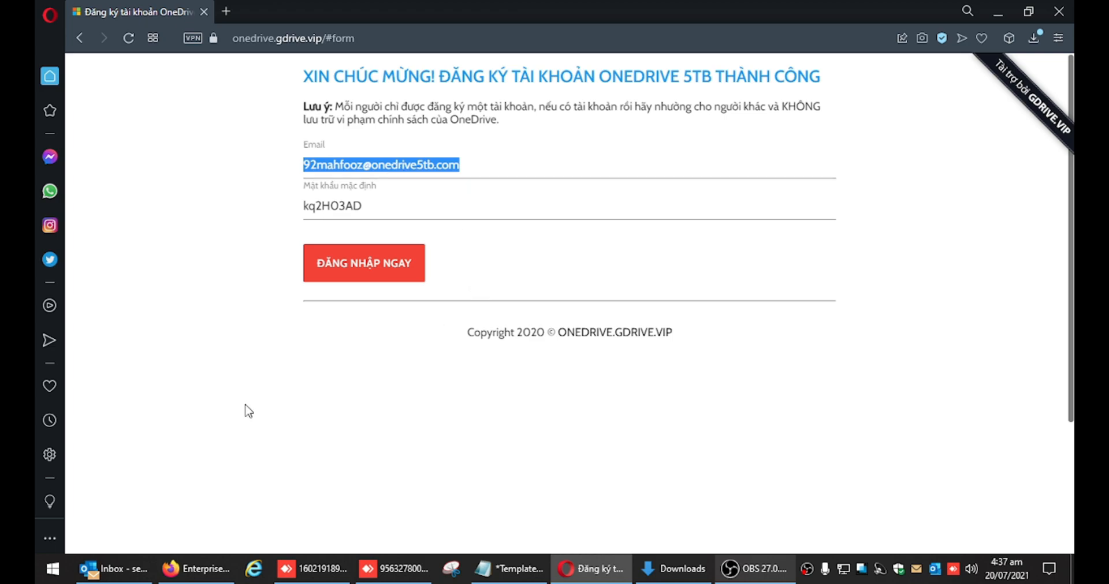
{"action": "left_click", "coordinate": [53, 569]}
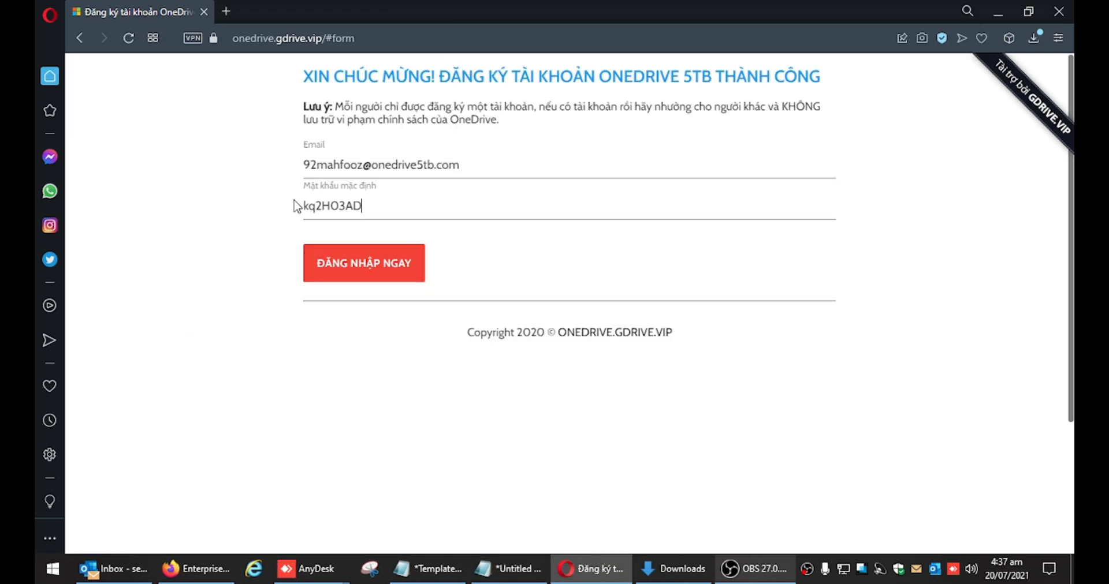
{"action": "left_click", "coordinate": [508, 569]}
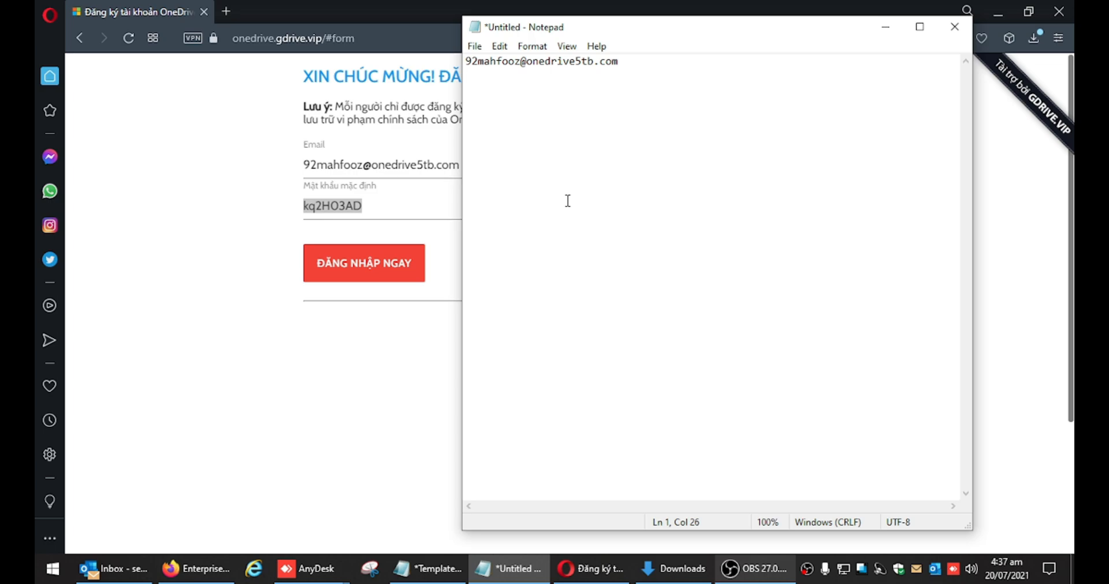
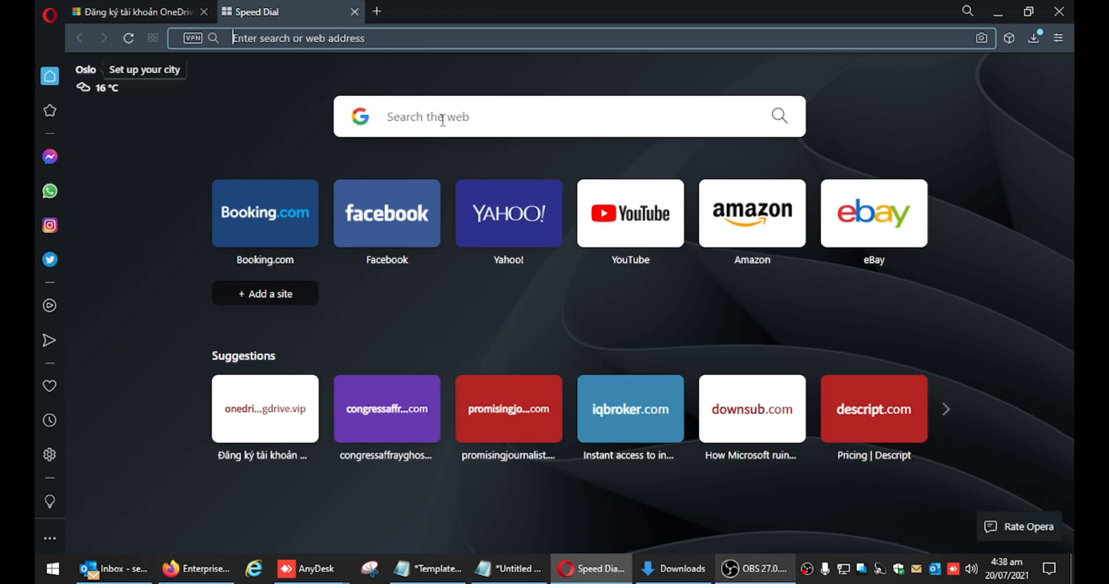
Step: Sign in to Microsoft with the new account email and the default password pasted from Notepad
{"action": "type", "text": "outlook.live.com/owa/"}
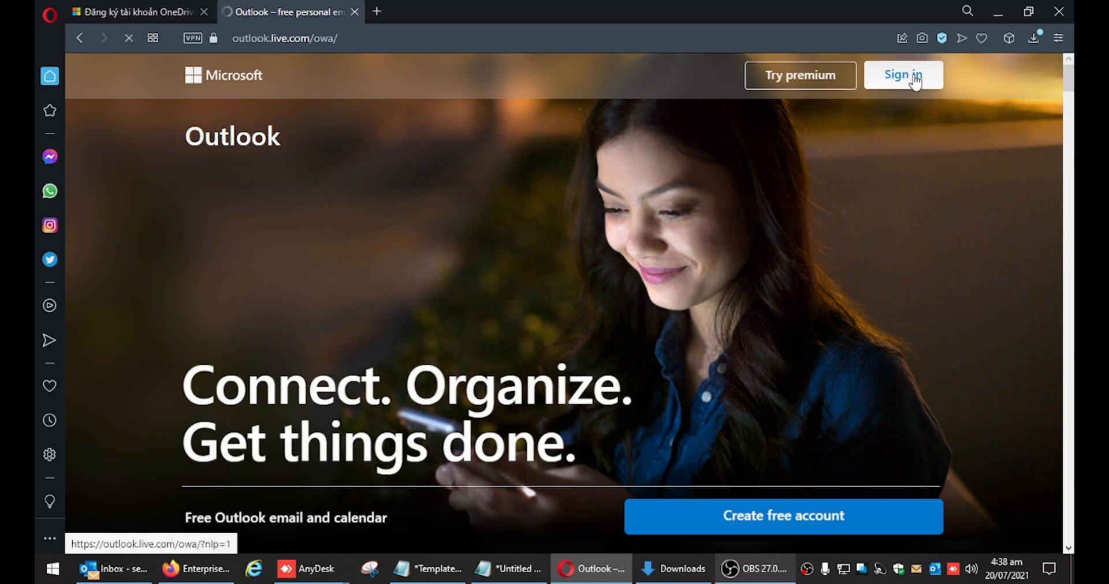
{"action": "left_click", "coordinate": [903, 75]}
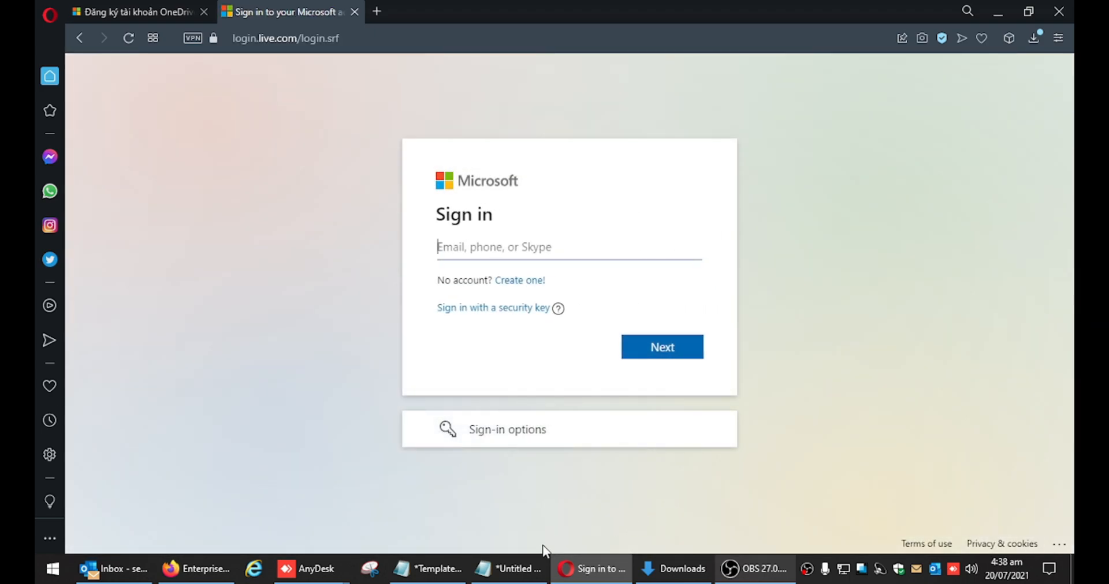
{"action": "left_click", "coordinate": [508, 569]}
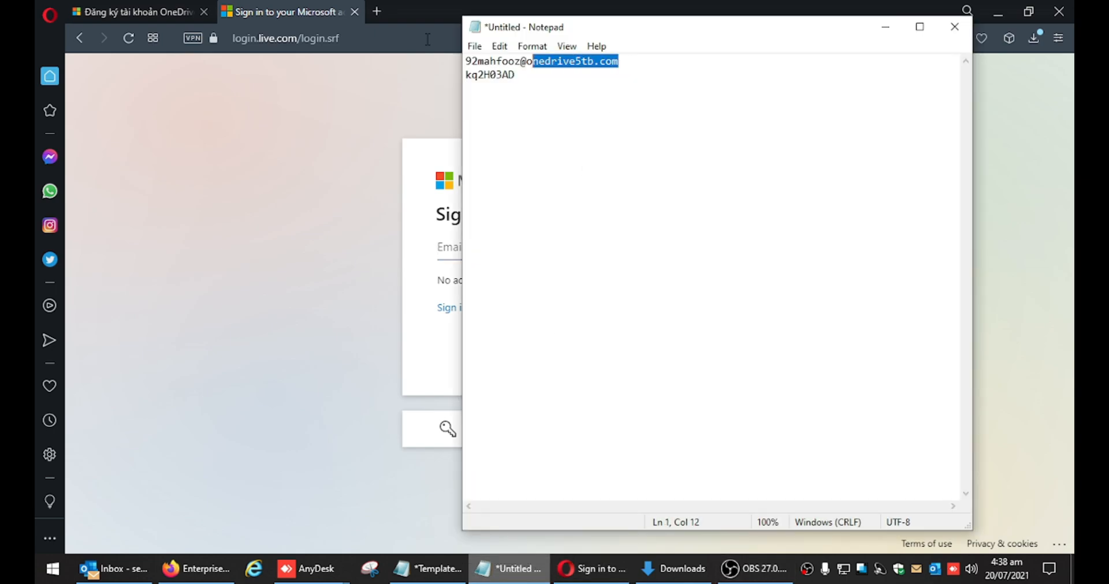
{"action": "left_click", "coordinate": [590, 568]}
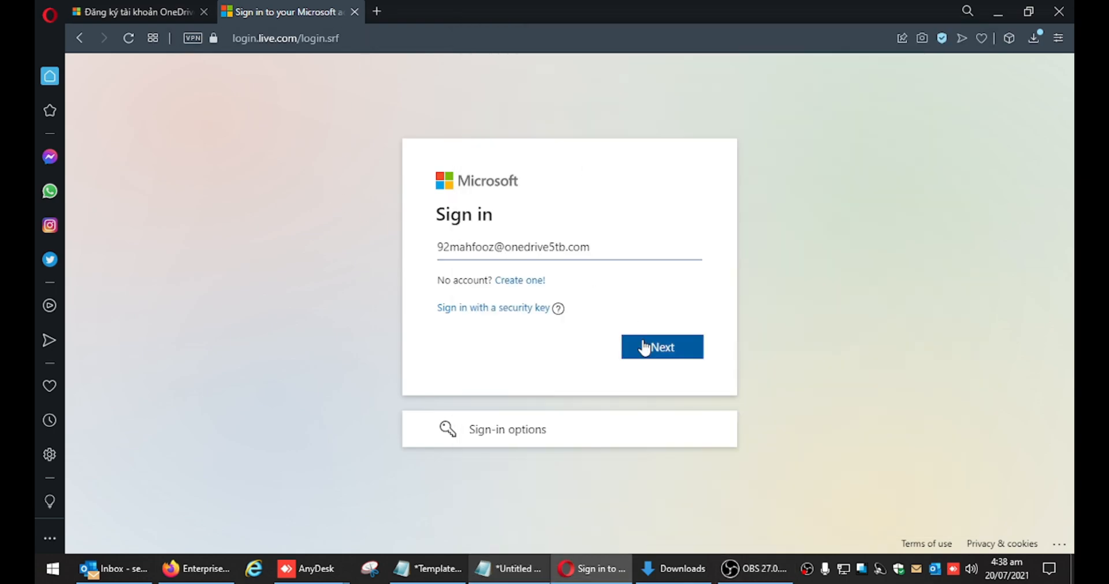
{"action": "left_click", "coordinate": [661, 347]}
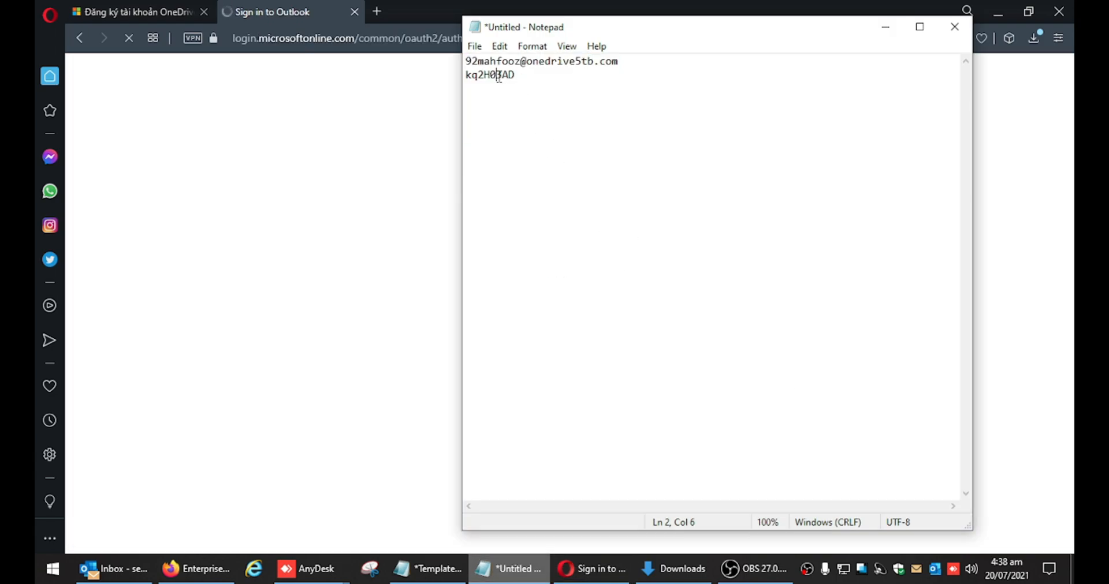
{"action": "left_click", "coordinate": [590, 568]}
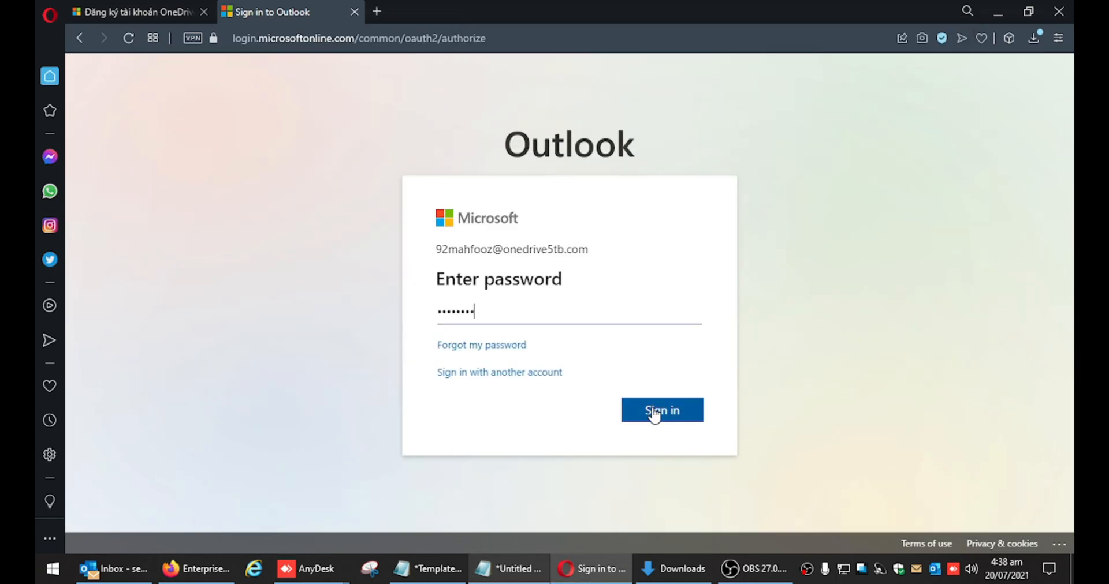
{"action": "left_click", "coordinate": [662, 411]}
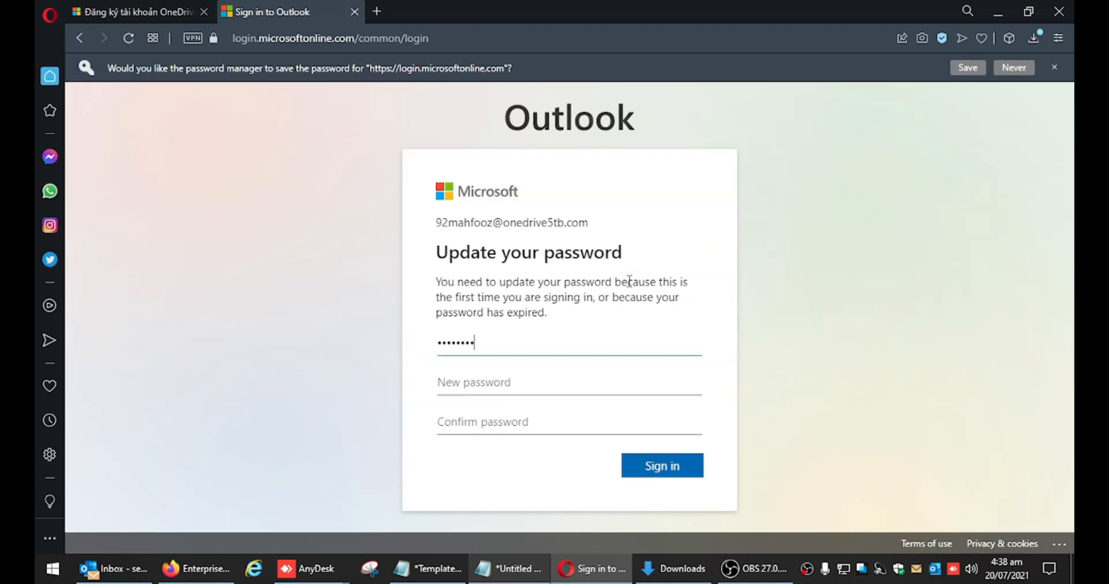
Step: Enter the current password and a new password twice, then submit the update
{"action": "type", "text": "••"}
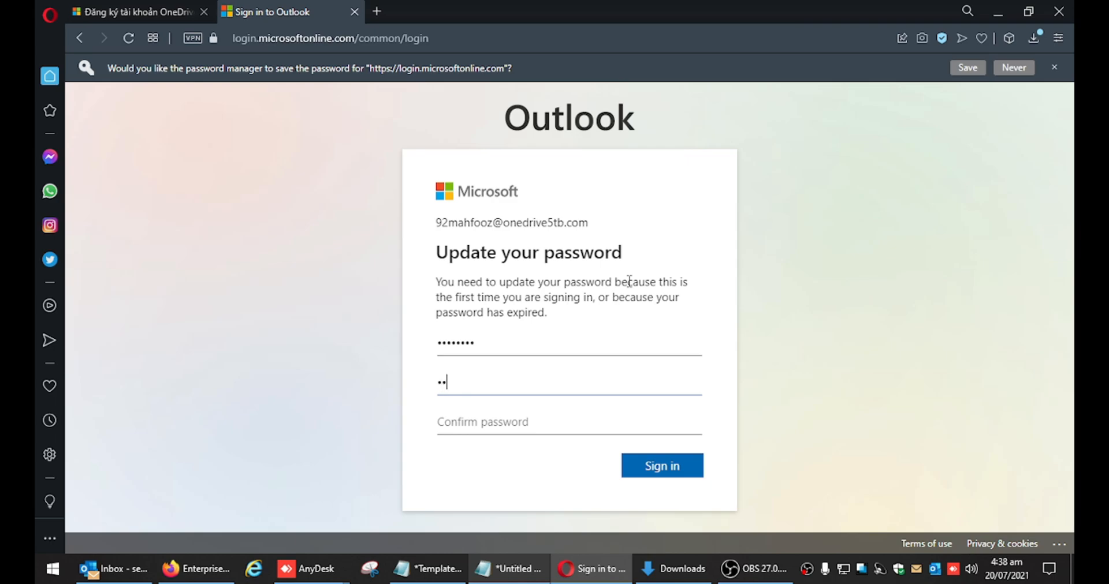
{"action": "type", "text": "••"}
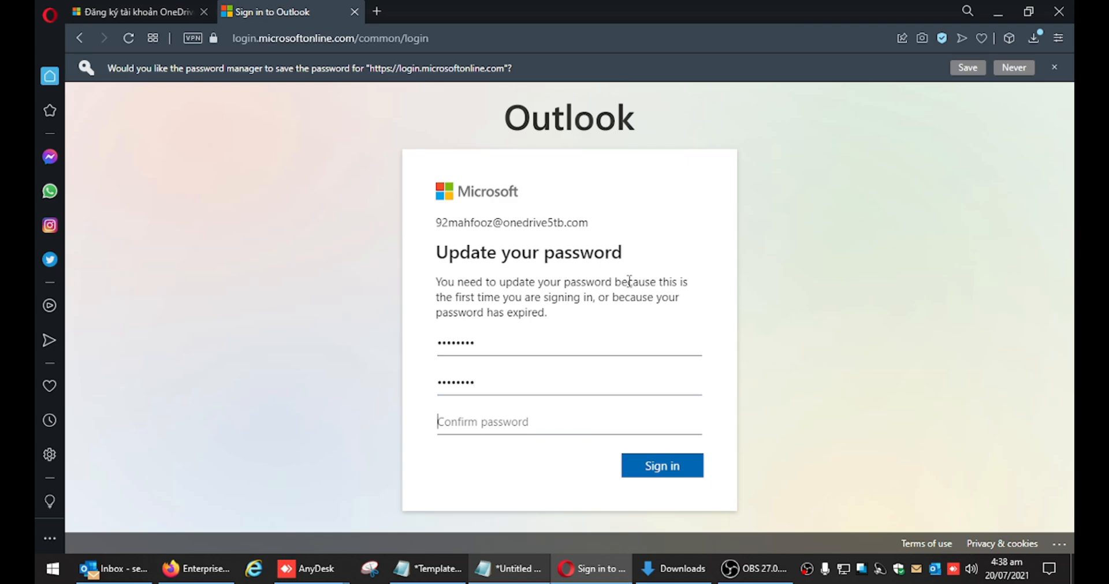
{"action": "type", "text": "•••••"}
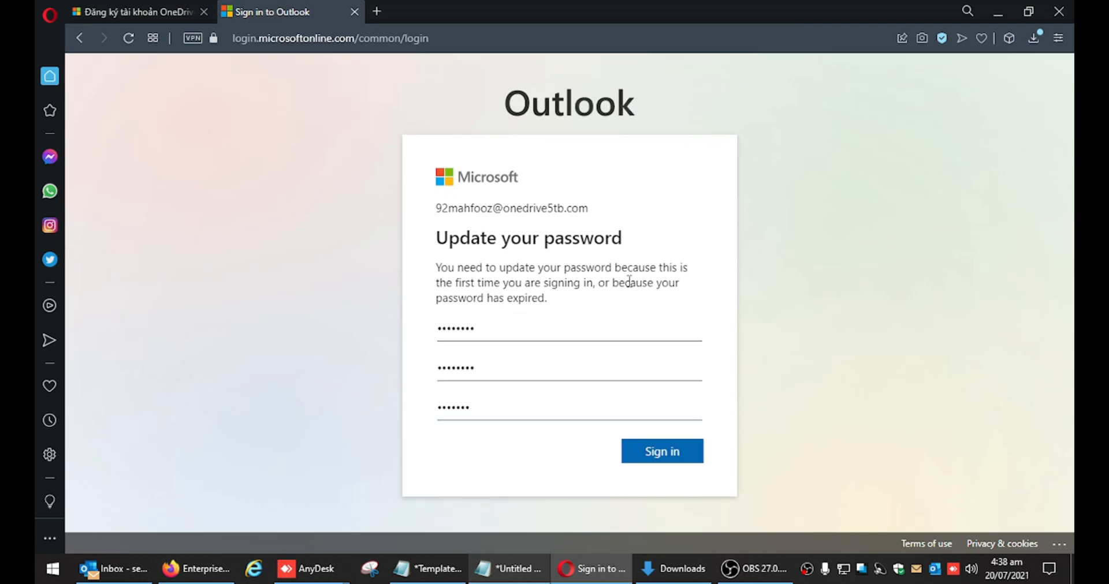
{"action": "type", "text": "•"}
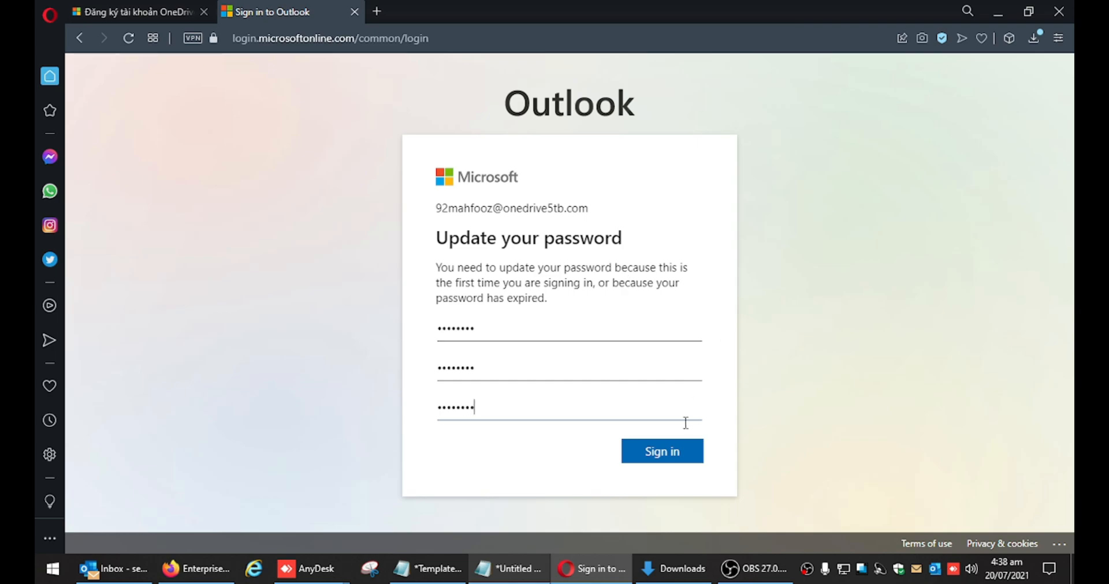
{"action": "left_click", "coordinate": [660, 452]}
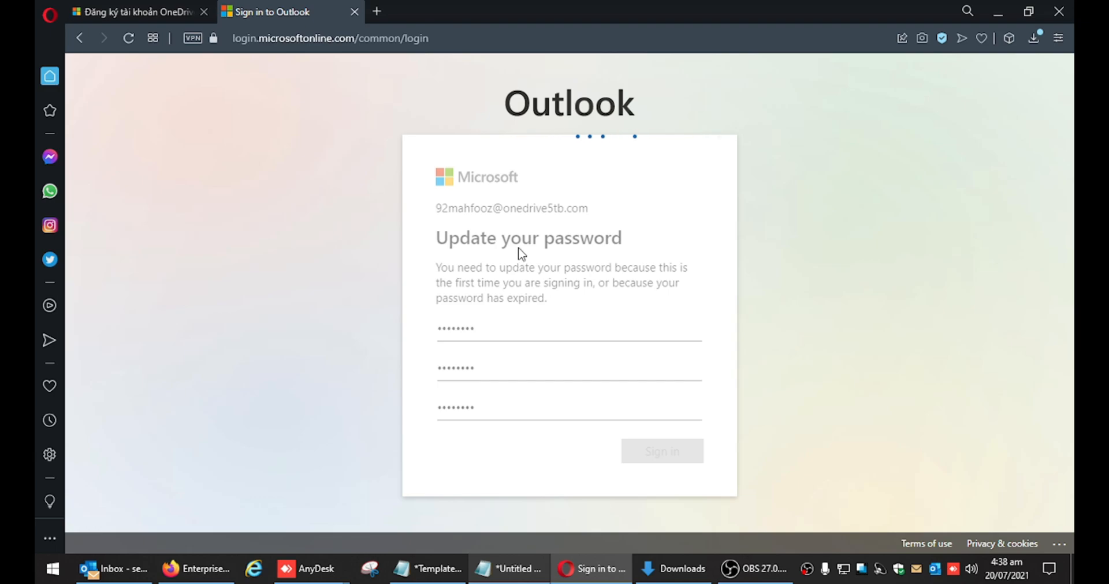
{"action": "left_click", "coordinate": [661, 451]}
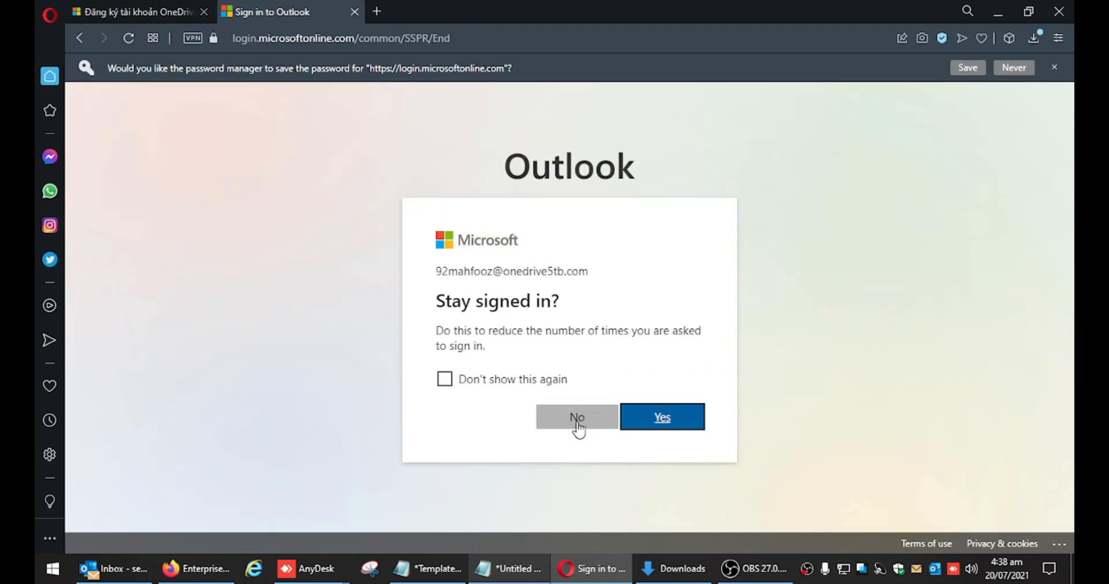
Step: Answer No to Stay signed in and dismiss the browser's save-password offer
{"action": "left_click", "coordinate": [576, 417]}
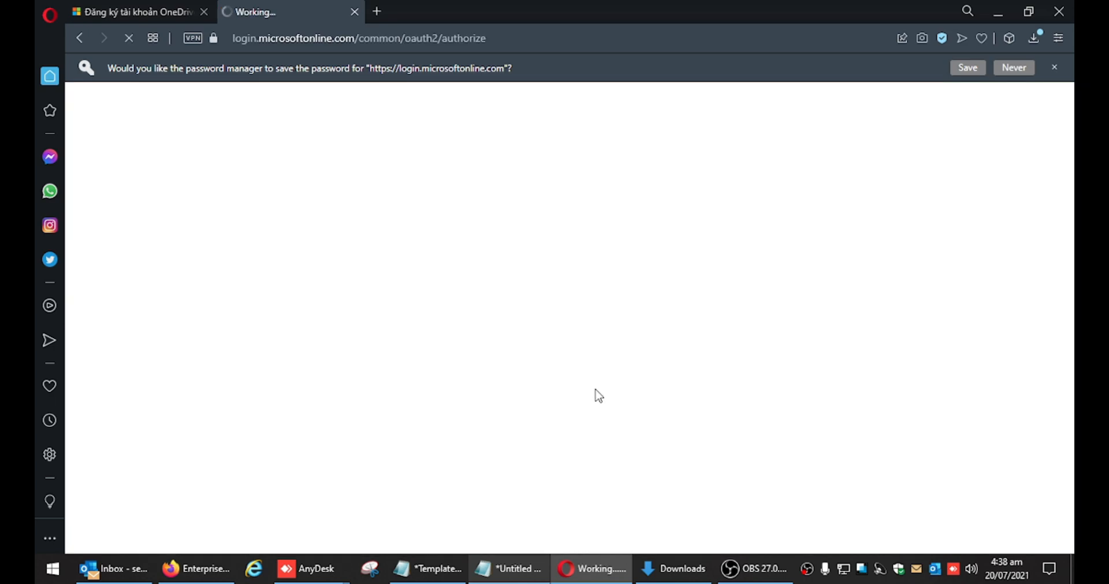
{"action": "left_click", "coordinate": [1055, 67]}
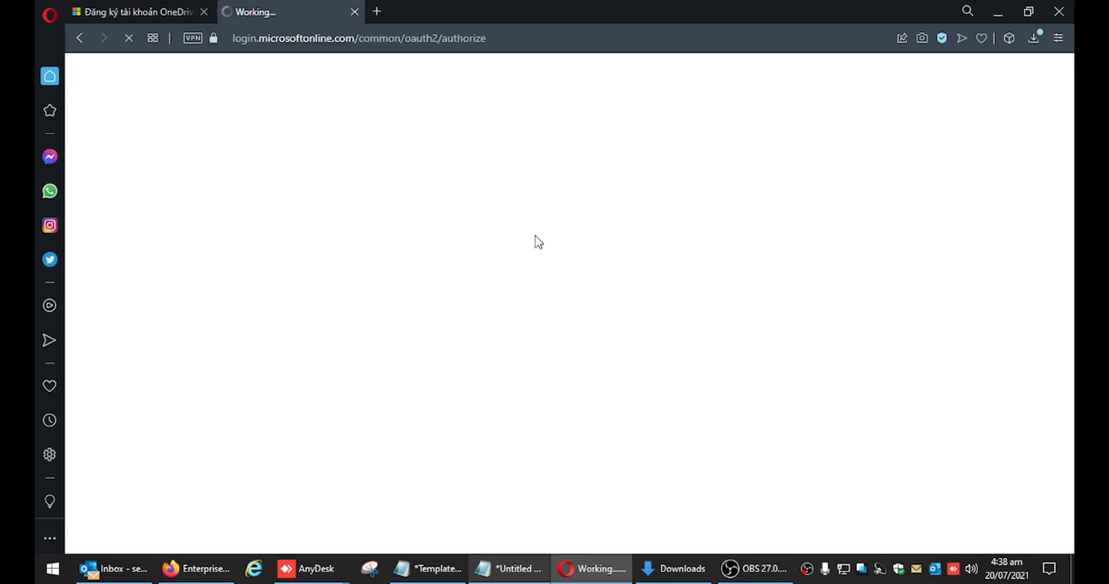
{"action": "mouse_move", "coordinate": [532, 237]}
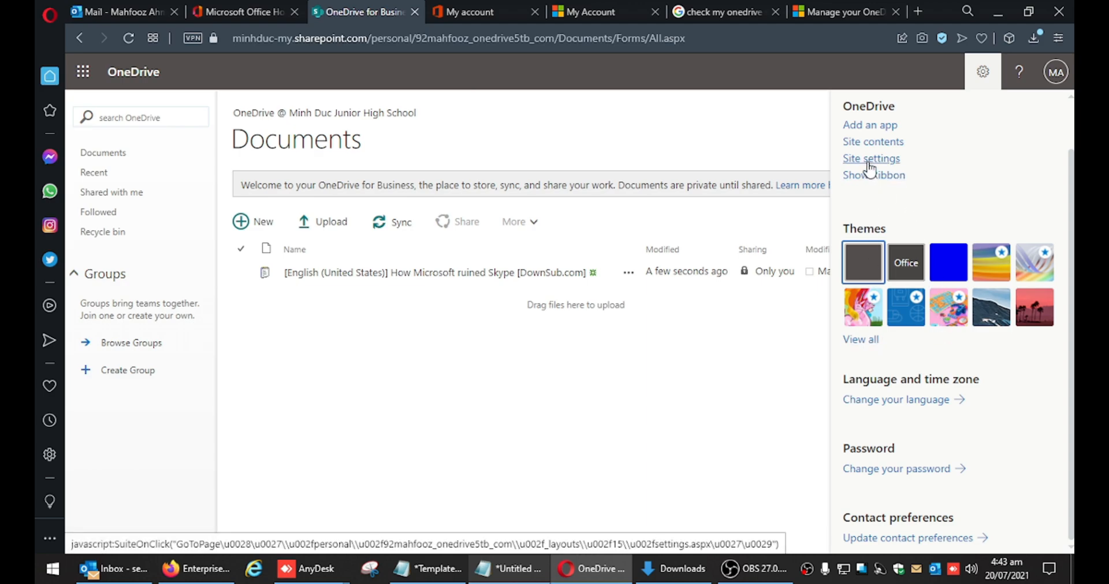
Step: Open Site settings, search the page for 'storage', and open Storage Metrics
{"action": "left_click", "coordinate": [871, 158]}
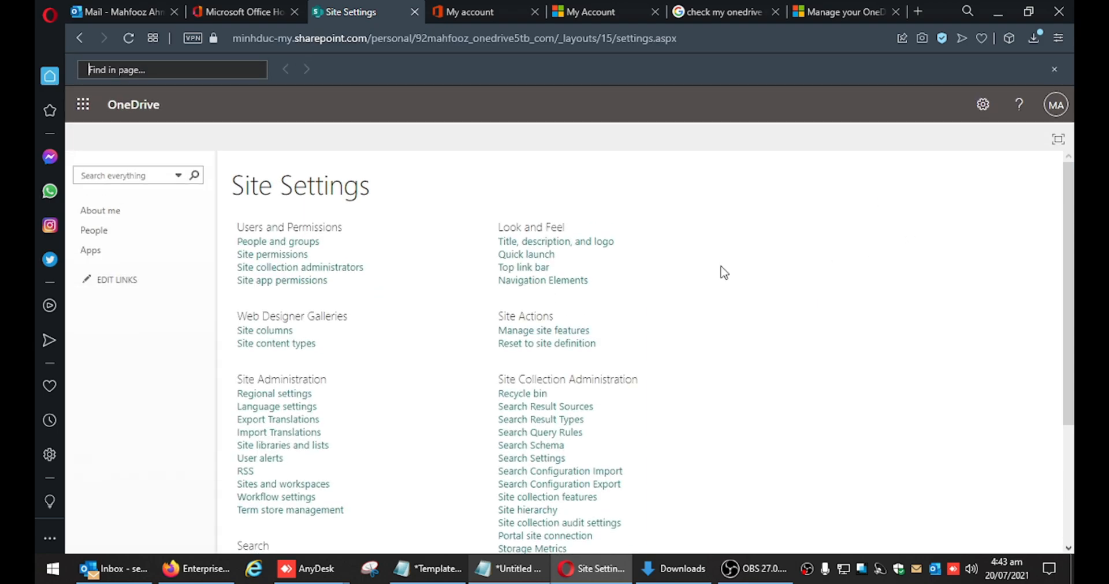
{"action": "type", "text": "manag"}
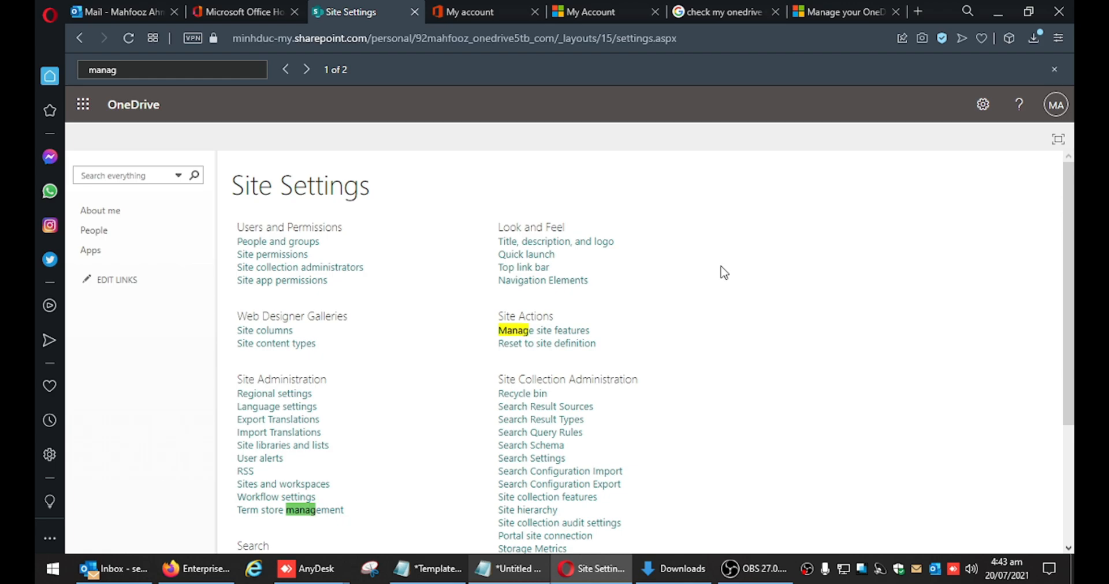
{"action": "left_click", "coordinate": [305, 70]}
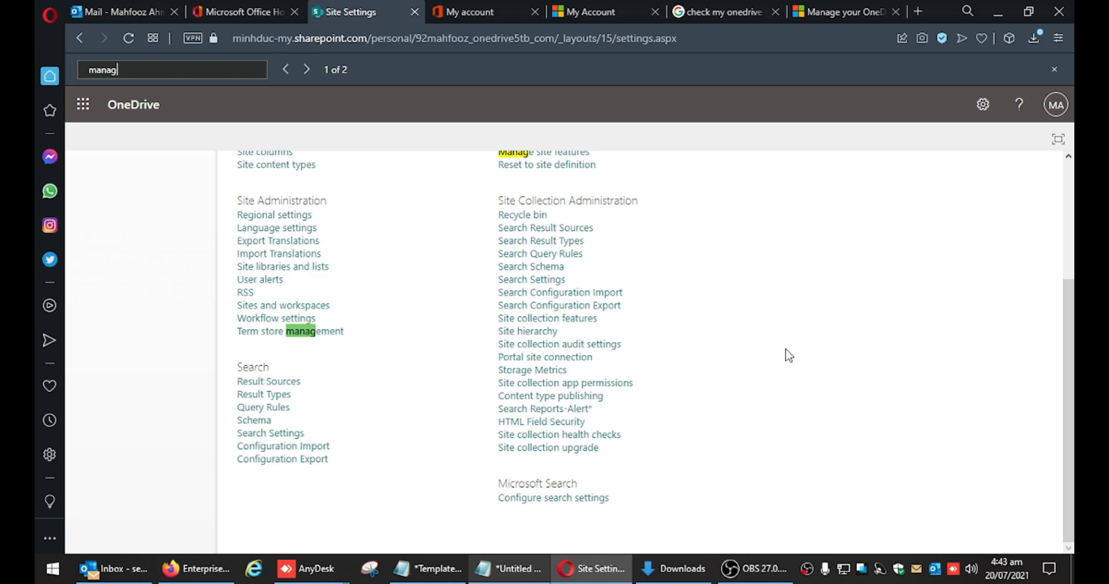
{"action": "type", "text": "srt"}
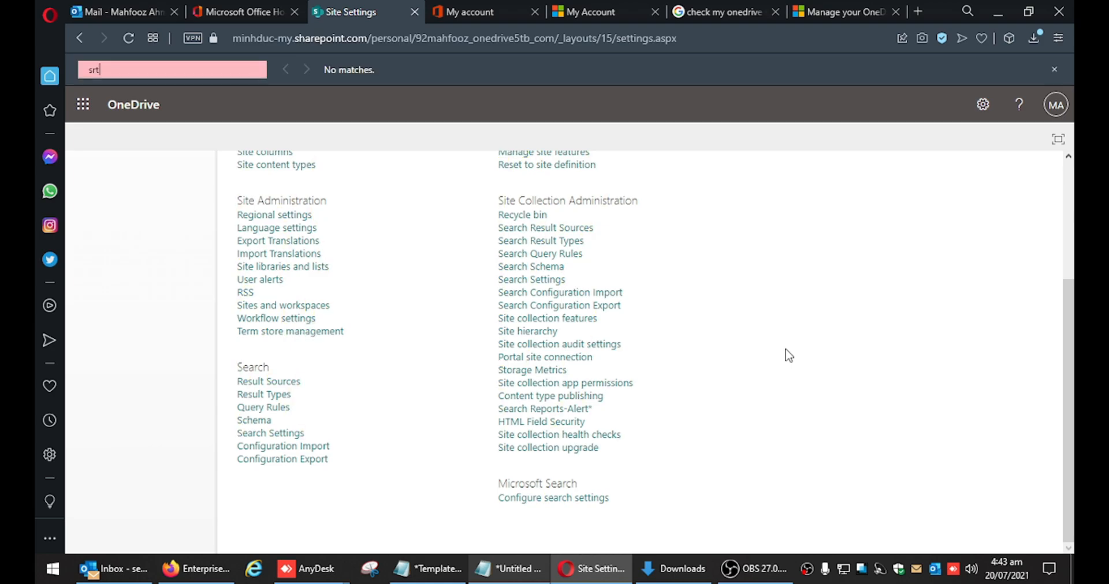
{"action": "type", "text": "to"}
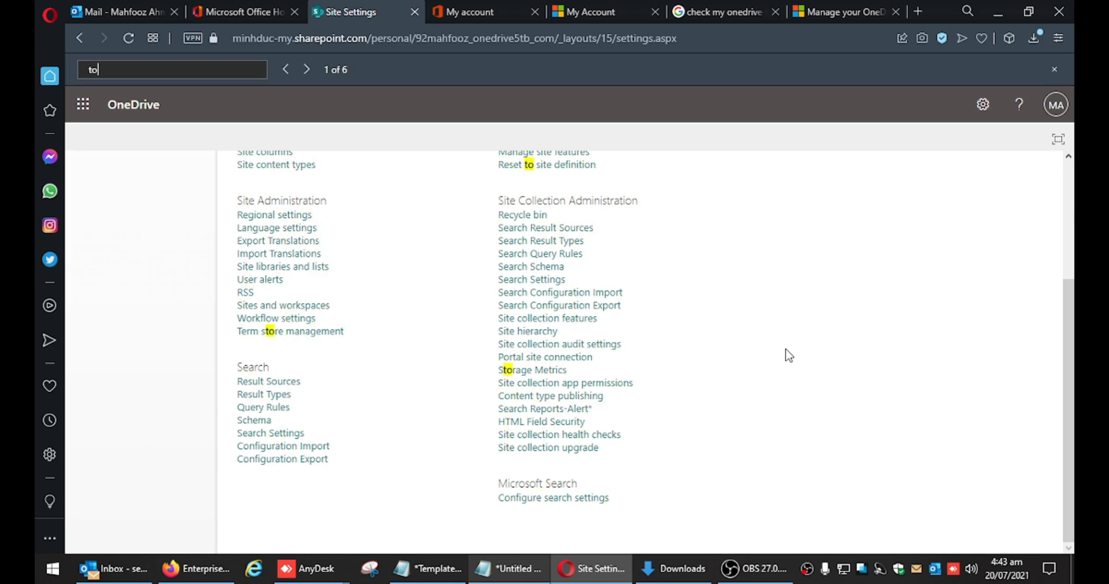
{"action": "type", "text": "s"}
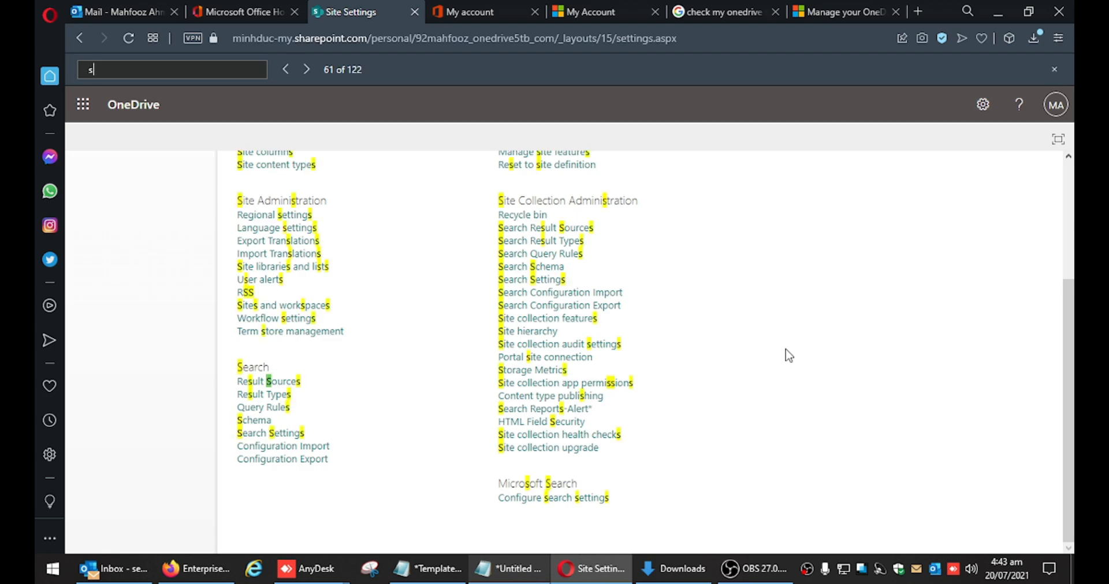
{"action": "type", "text": "tora"}
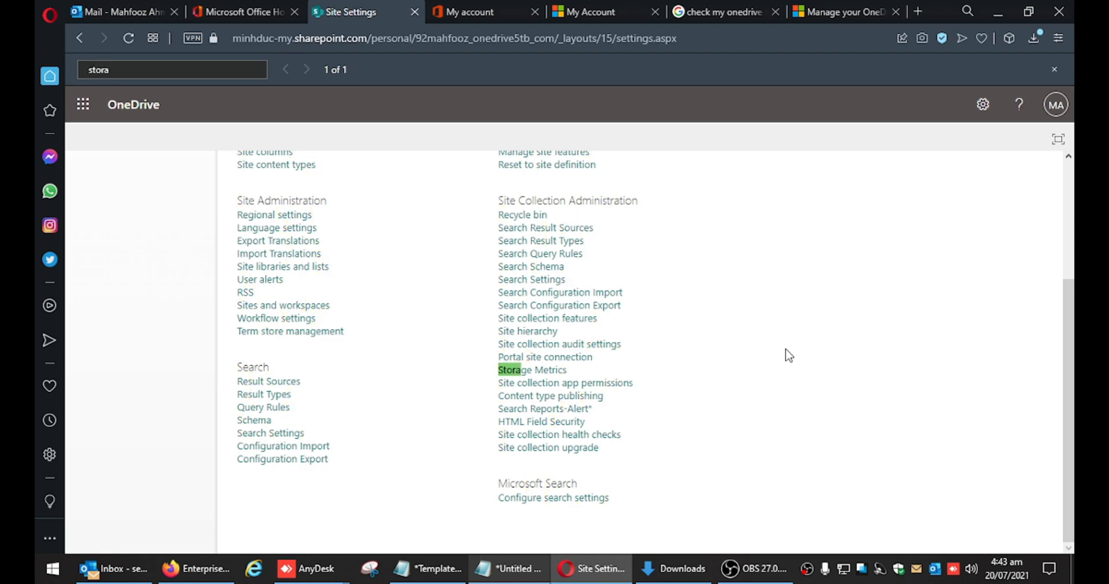
{"action": "left_click", "coordinate": [532, 370]}
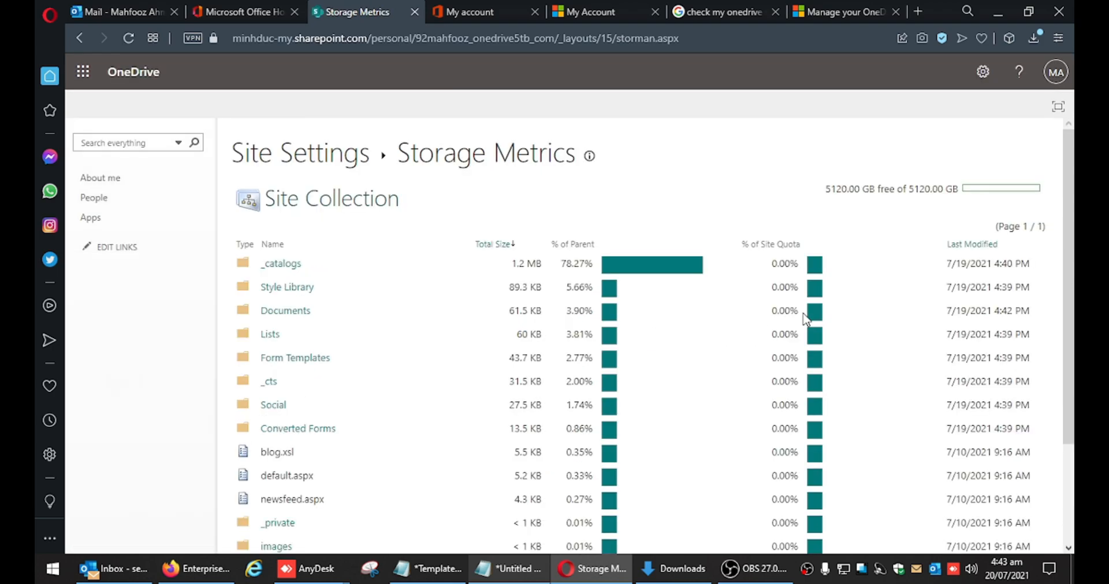
Step: Scroll the Storage Metrics list down to _vti_pvt to see all usage totals
{"action": "scroll", "scroll_direction": "down", "scroll_amount": 3}
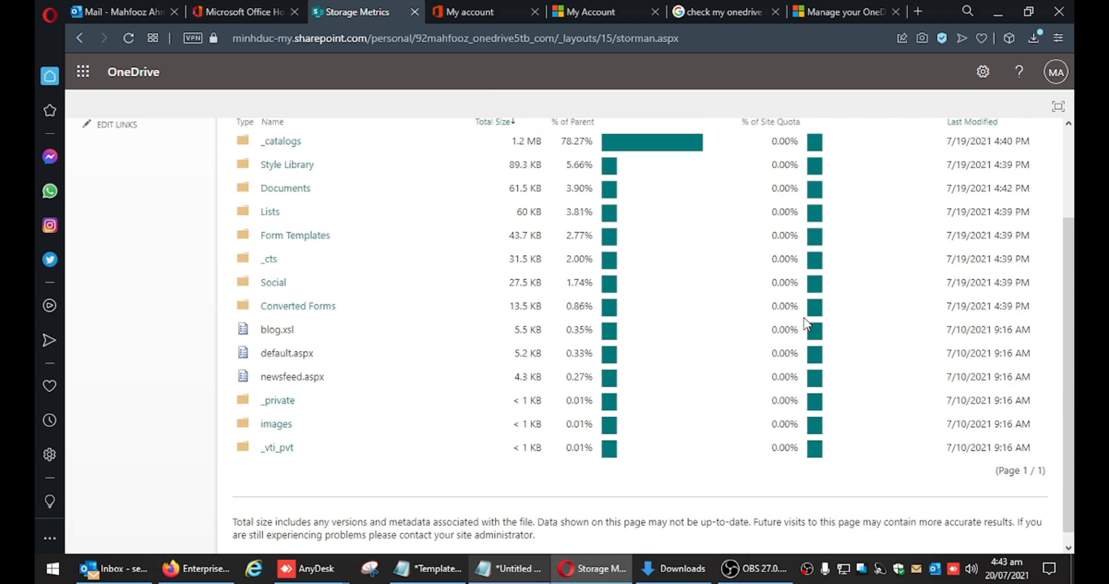